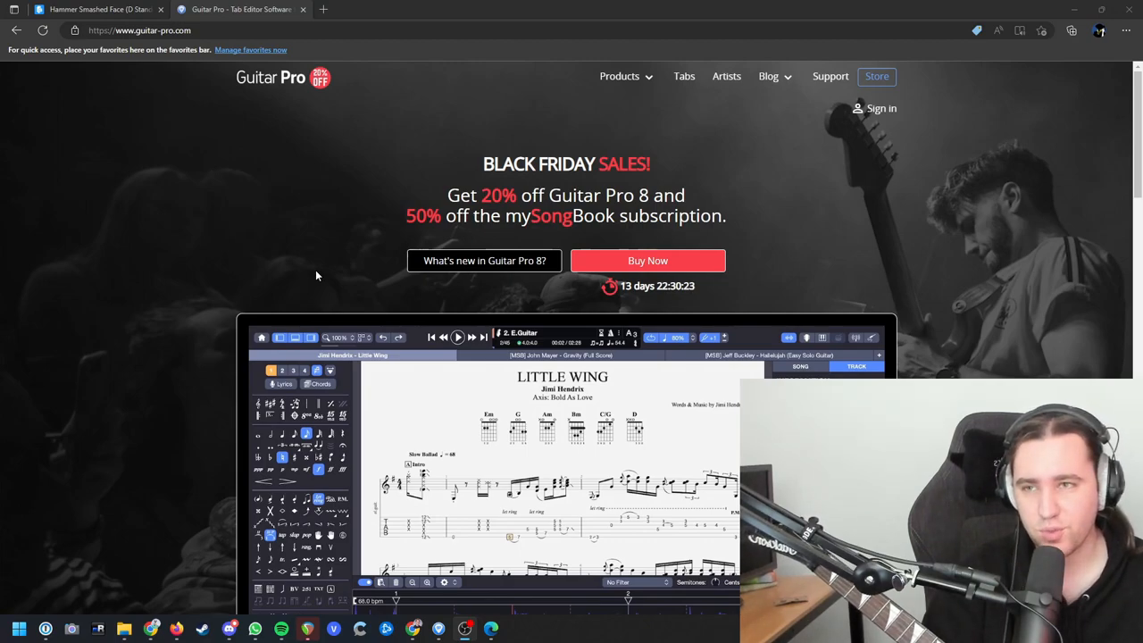
pyautogui.moveTo(180, 68)
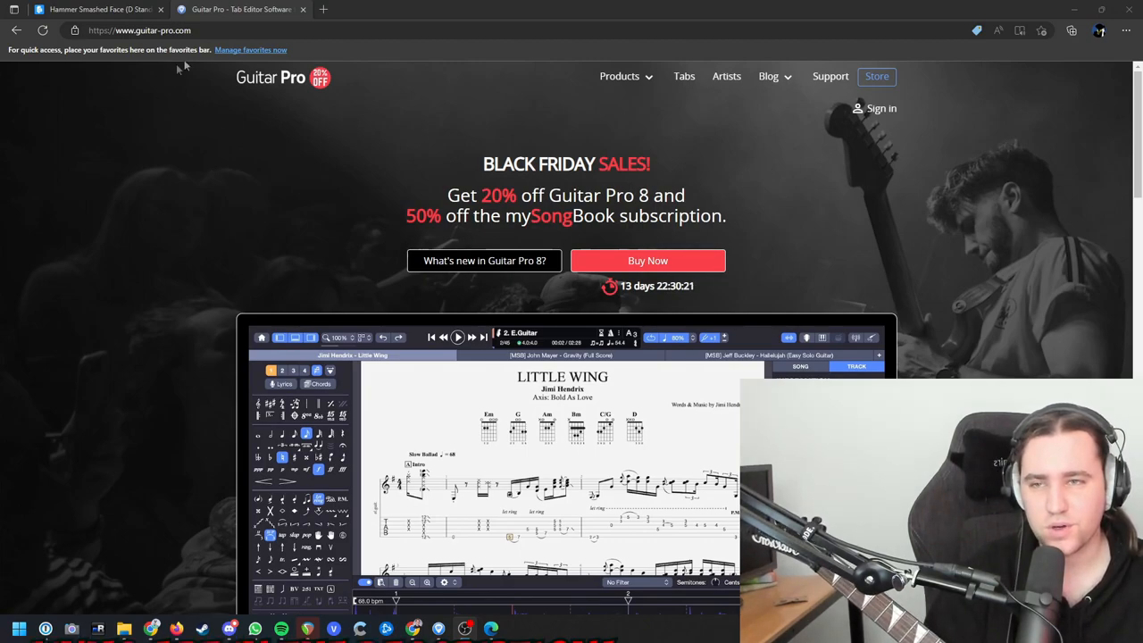
# - Switch to the Songsterr browser tab showing the Cannibal Corpse song list
pyautogui.click(139, 28)
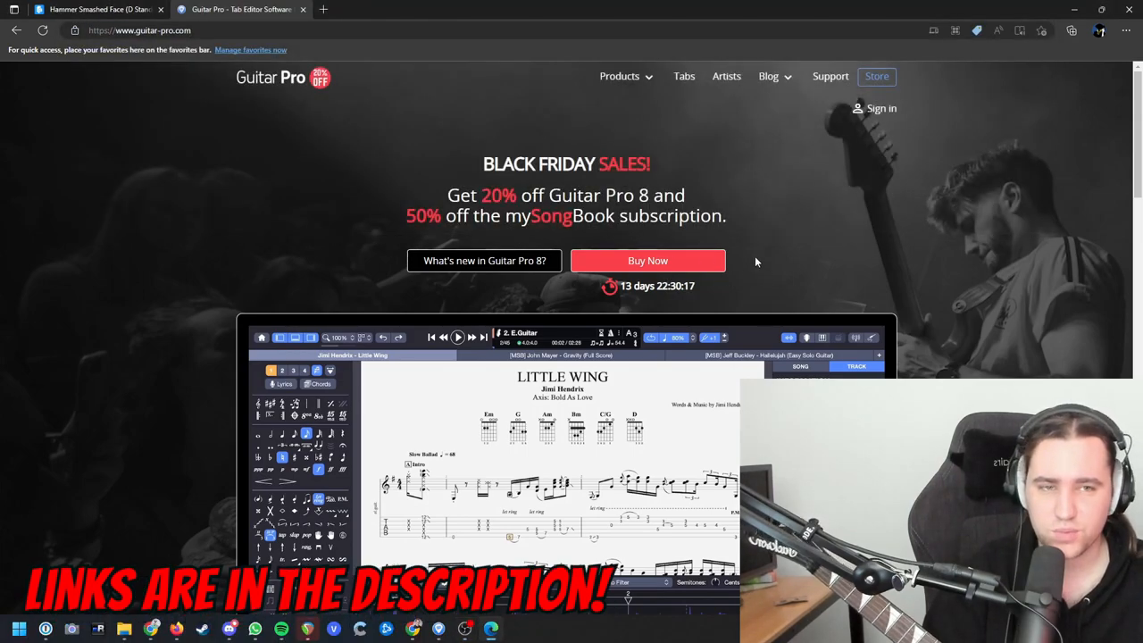
pyautogui.moveTo(783, 264)
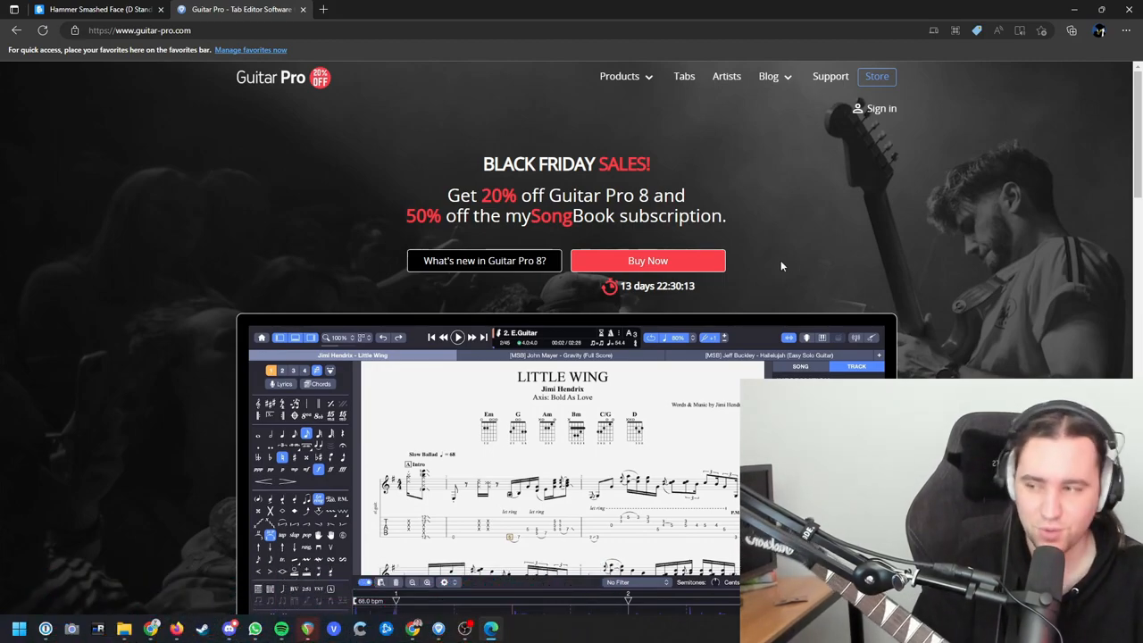
pyautogui.click(98, 10)
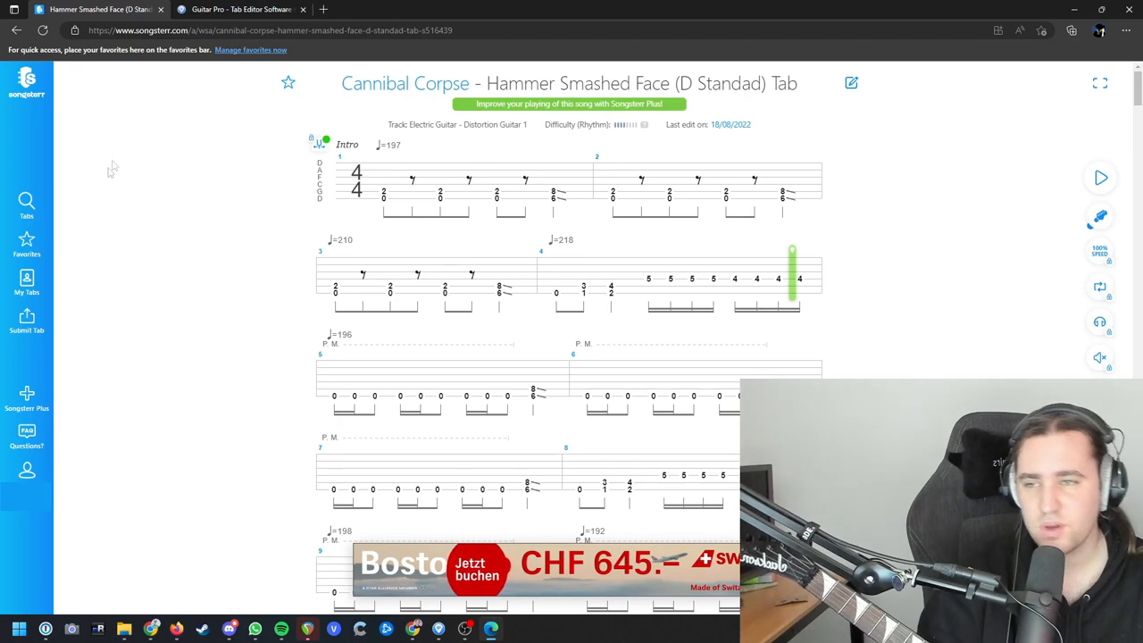
pyautogui.click(26, 206)
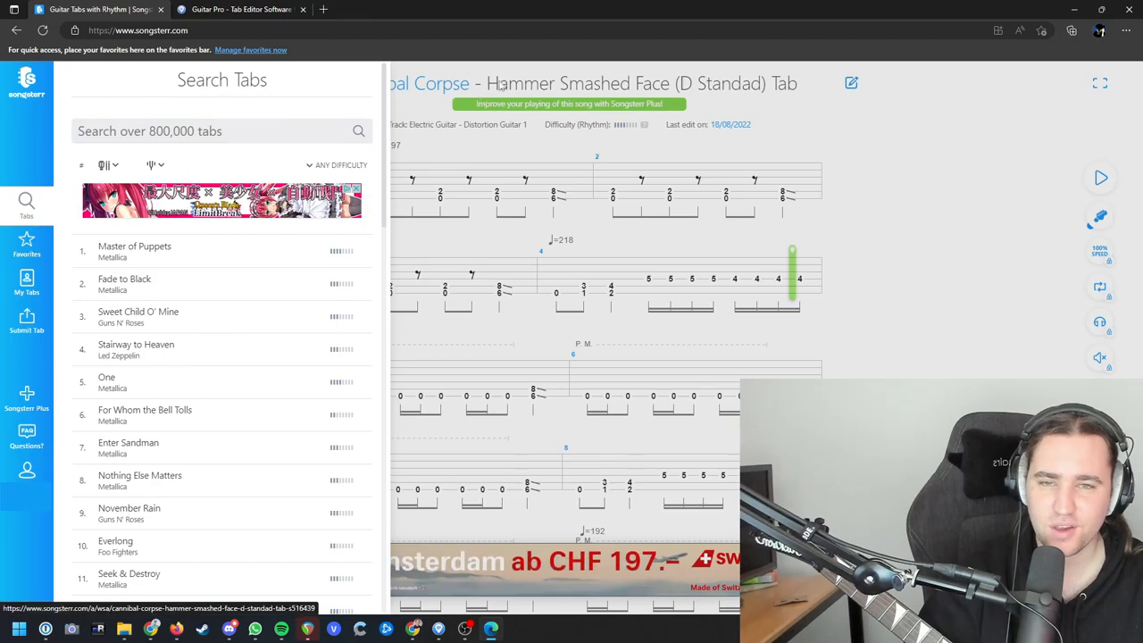
# - Open the Hammer Smashed Face (D Standard) tab for editing in Guitar Pro 7
pyautogui.doubleClick(578, 84)
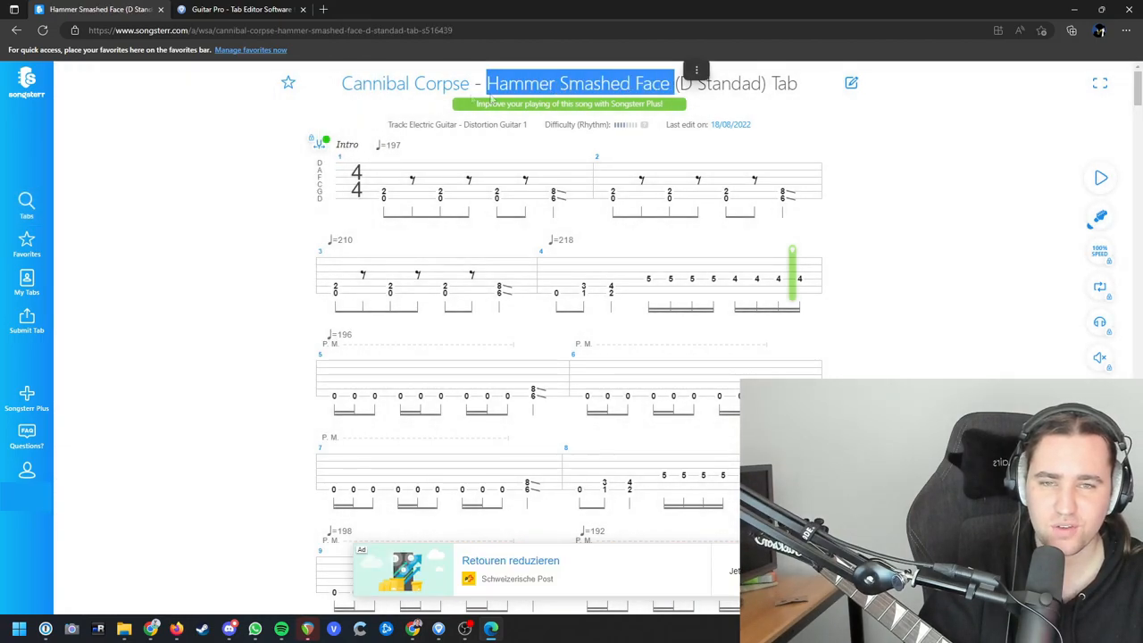
pyautogui.scroll(-3)
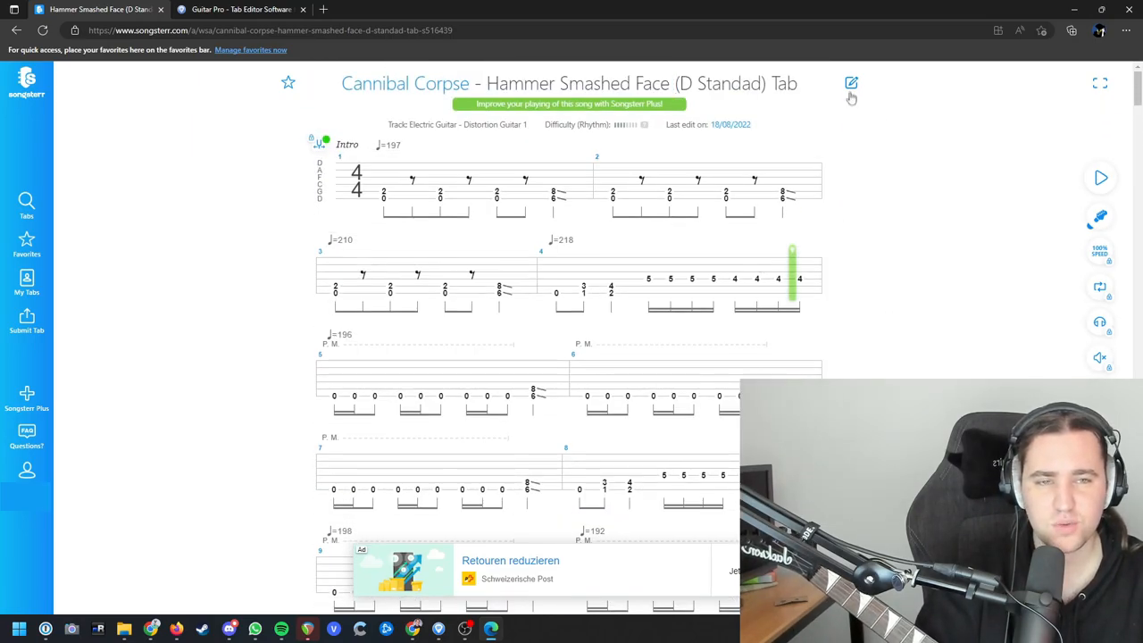
pyautogui.click(850, 82)
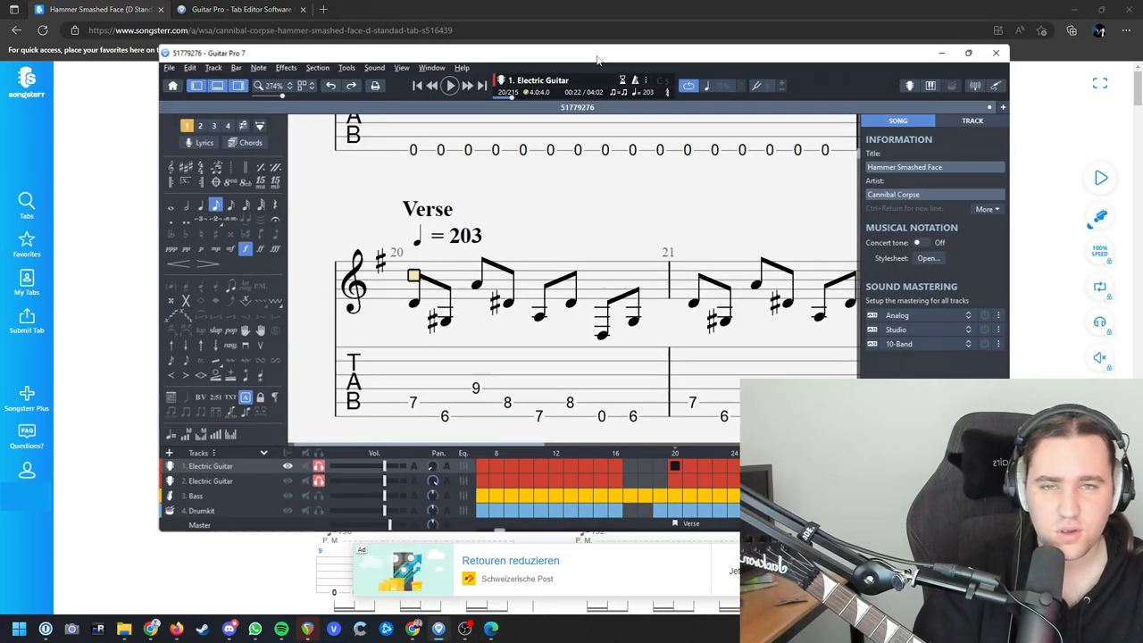
# - Maximize Guitar Pro and select the first Verse bar, bar 20, in the guitar track
pyautogui.click(968, 54)
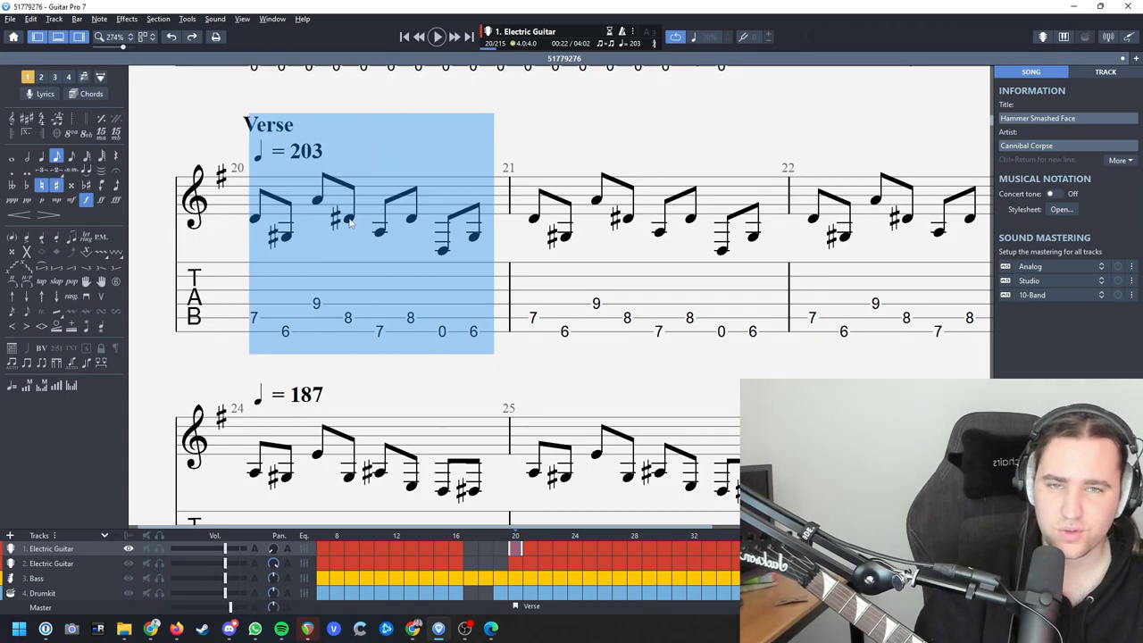
pyautogui.click(436, 36)
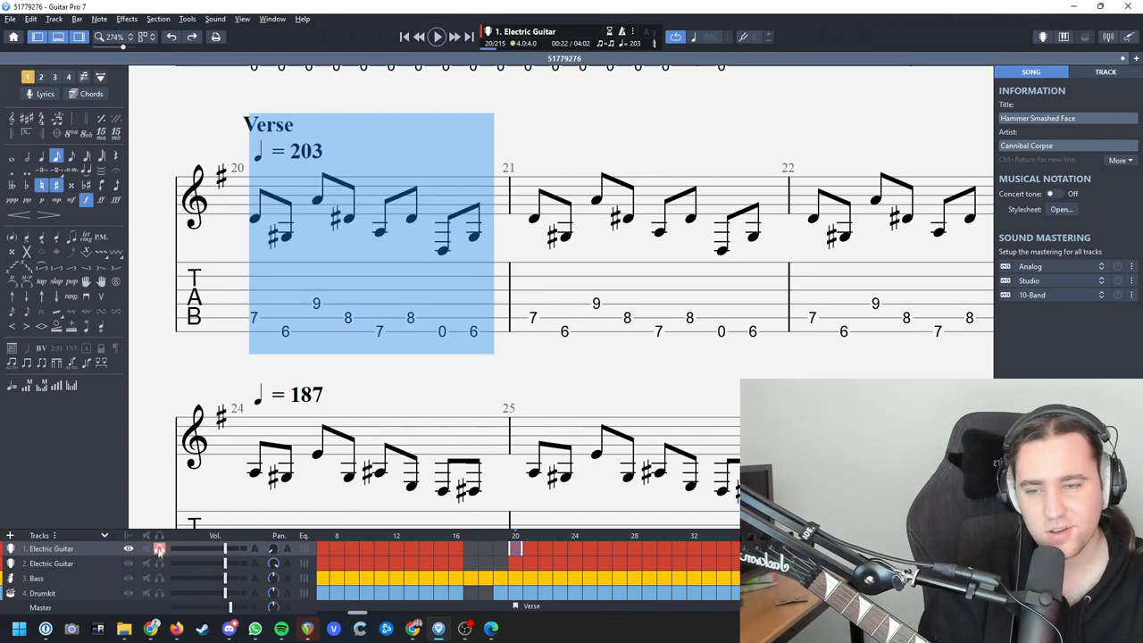
# - Solo the two Electric Guitar tracks in the Tracks panel
pyautogui.click(159, 548)
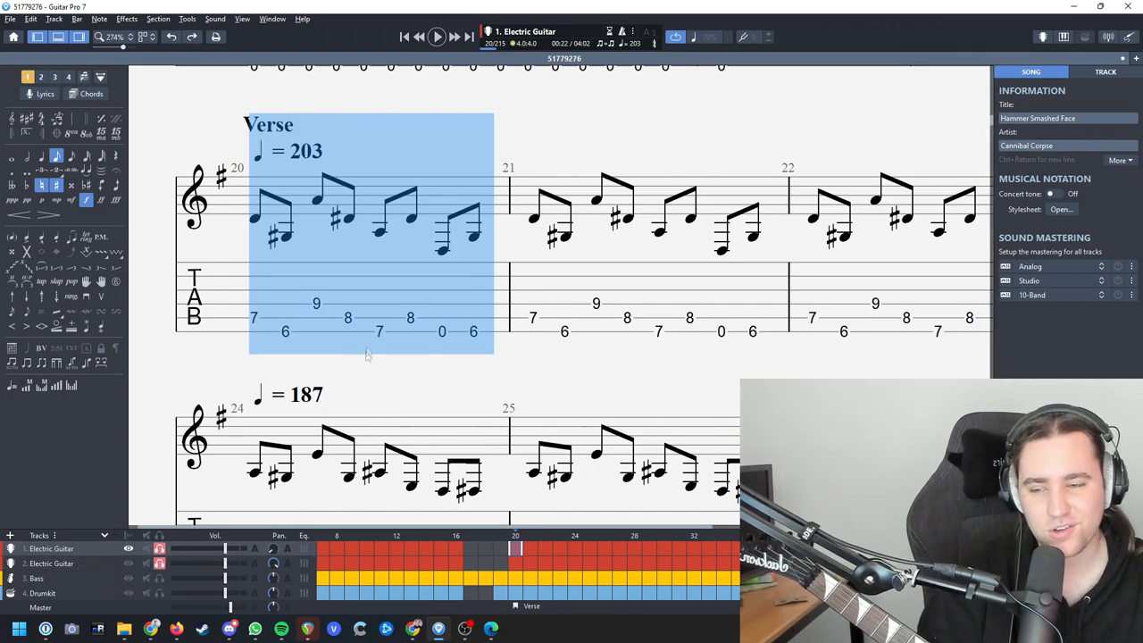
pyautogui.click(435, 36)
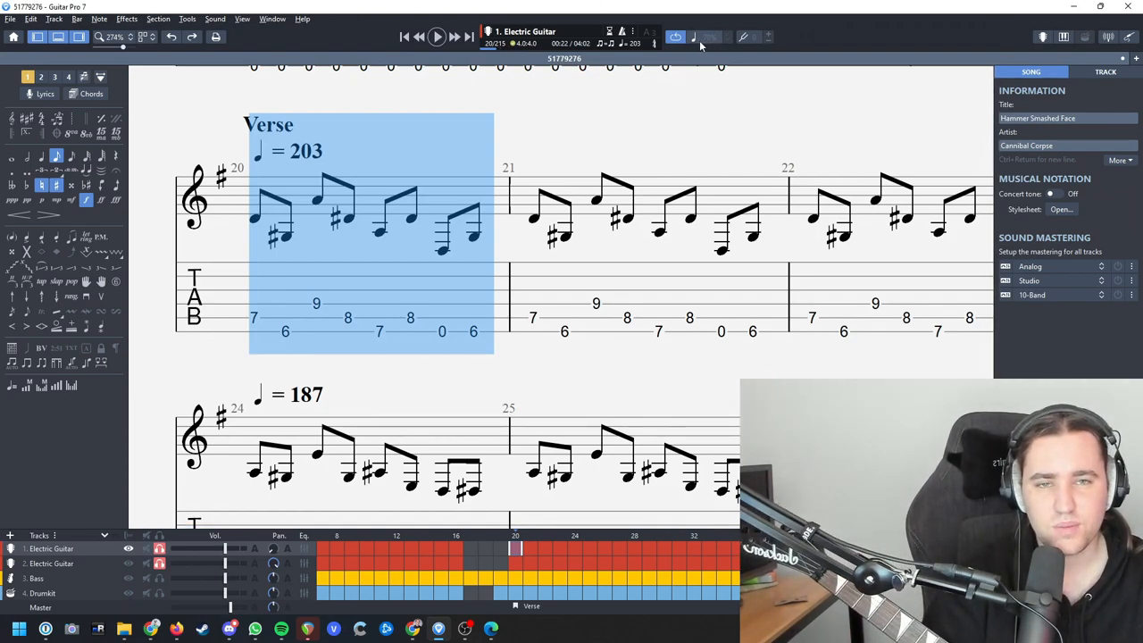
# - Reduce the playback speed to about 90% from the toolbar speed list
pyautogui.click(729, 36)
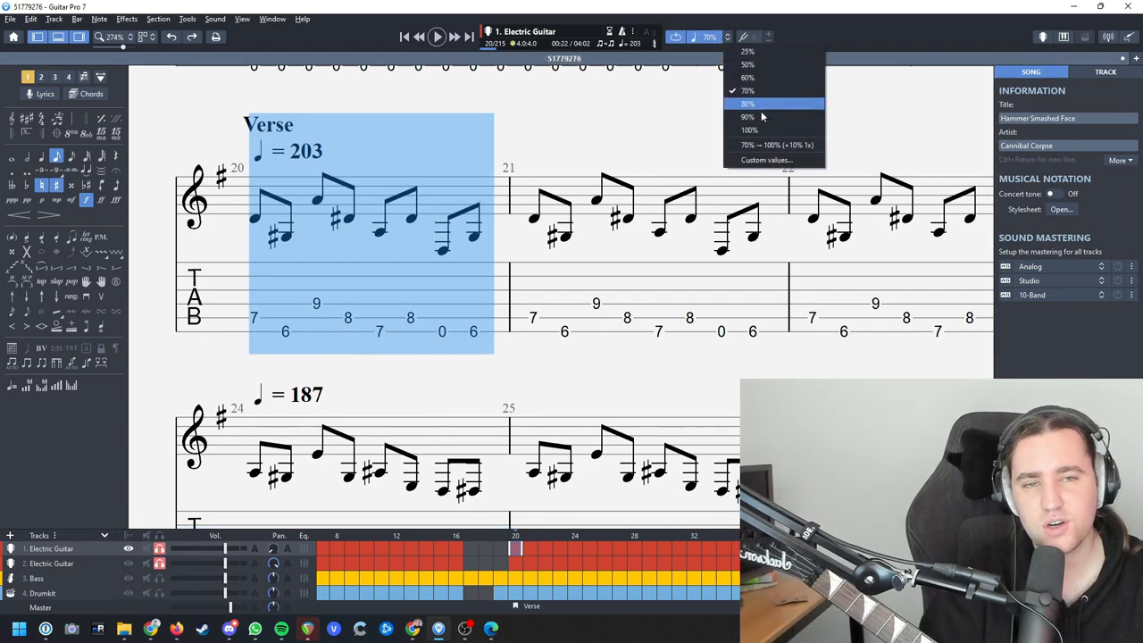
pyautogui.click(746, 104)
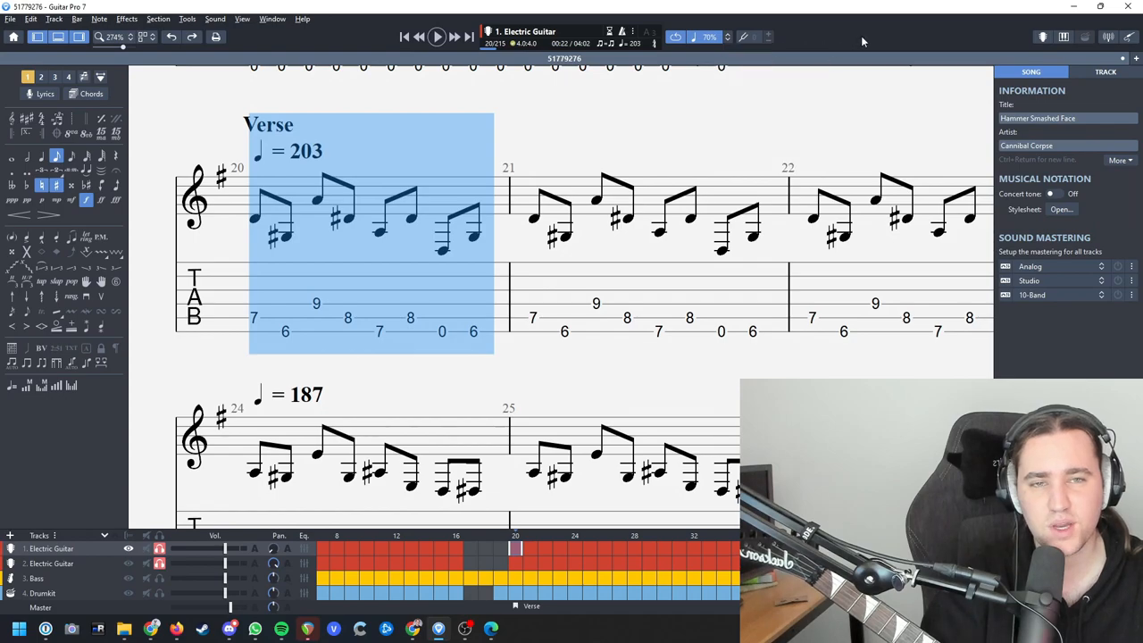
pyautogui.moveTo(493, 6)
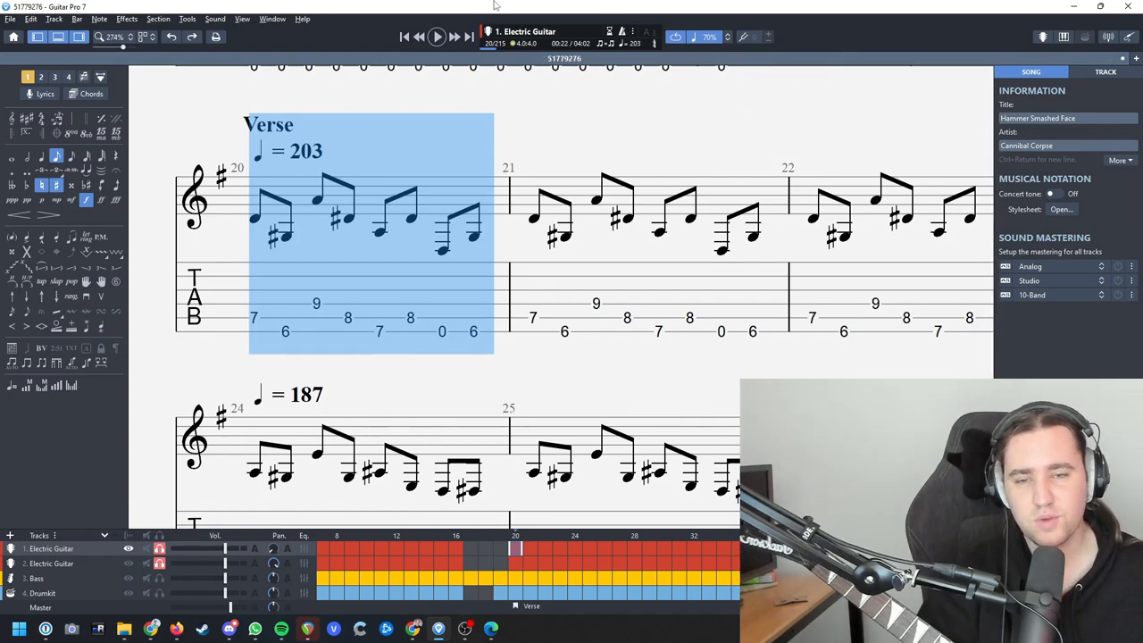
pyautogui.click(436, 36)
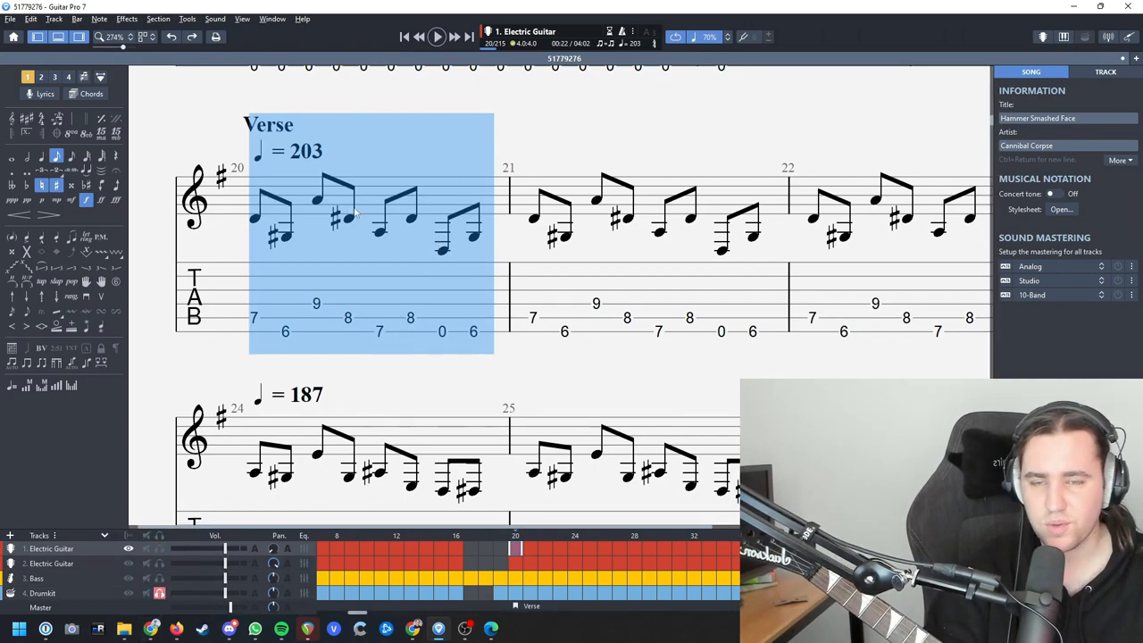
pyautogui.click(436, 36)
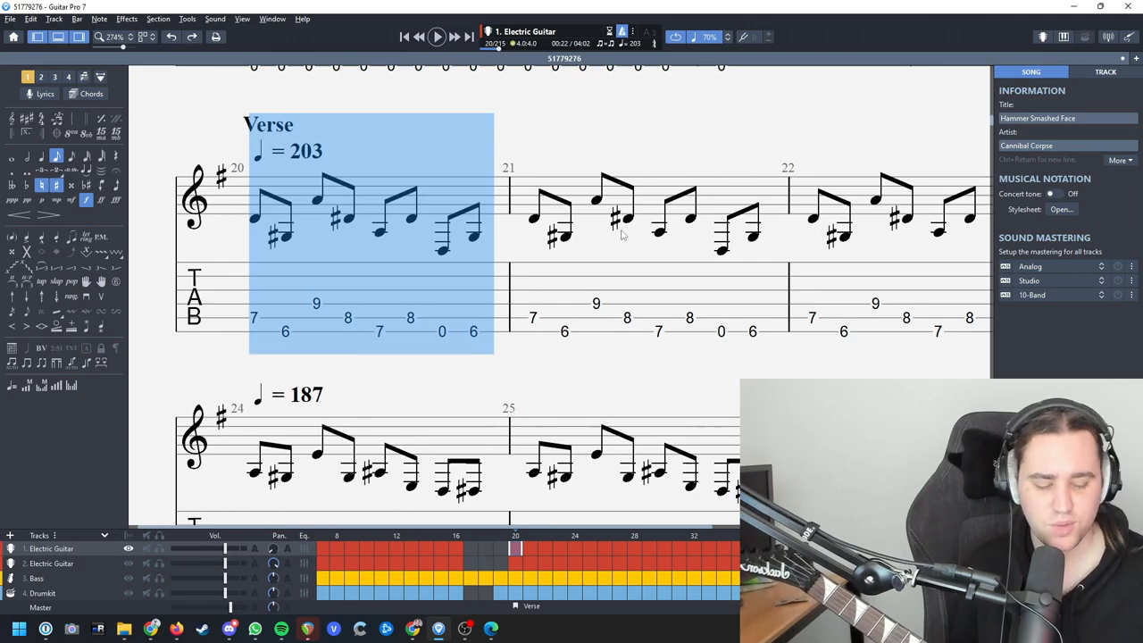
pyautogui.click(436, 36)
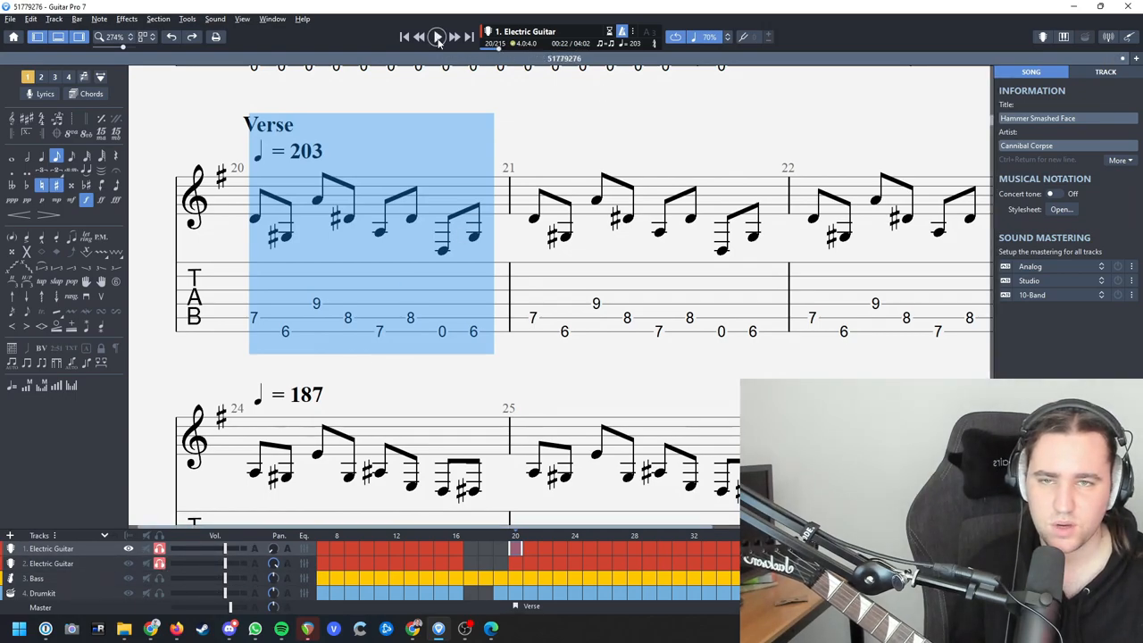
pyautogui.click(435, 36)
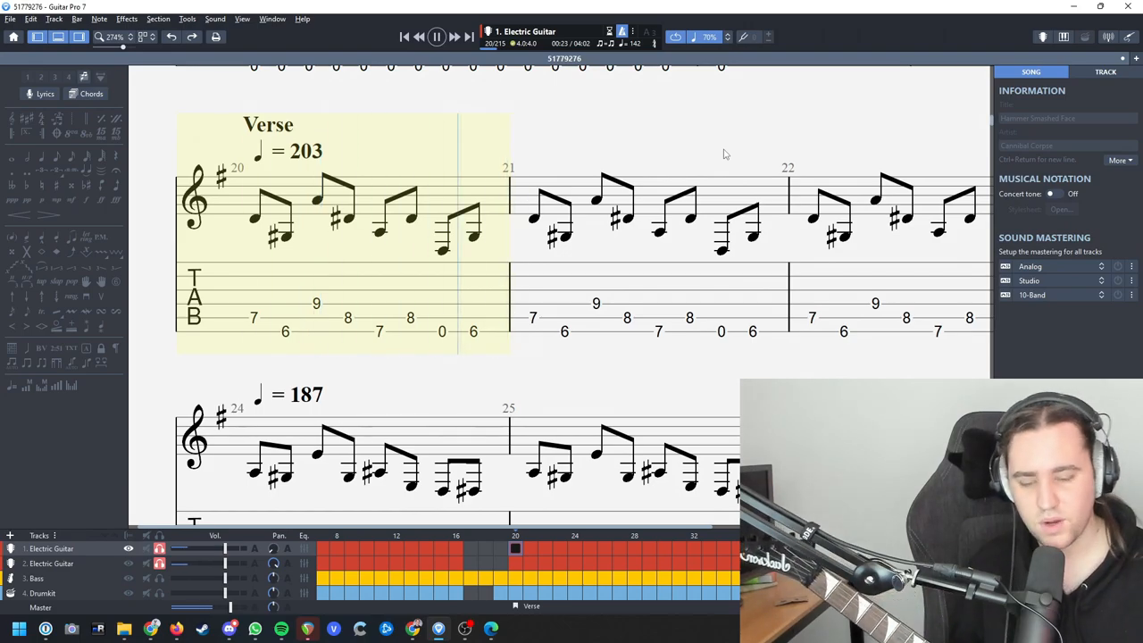
pyautogui.click(340, 232)
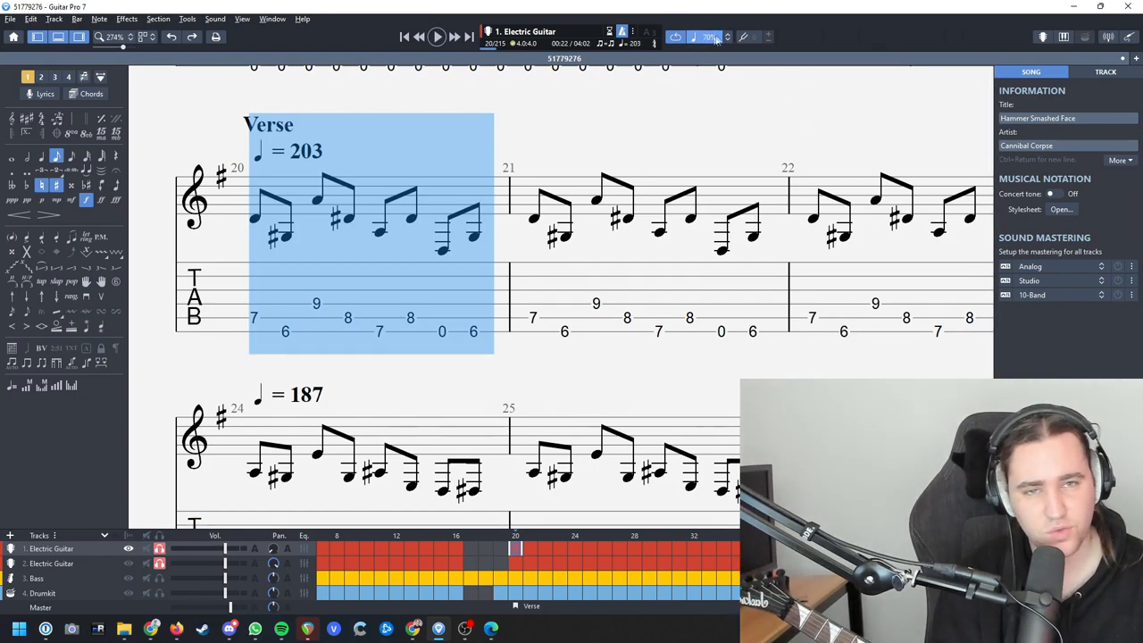
pyautogui.click(711, 35)
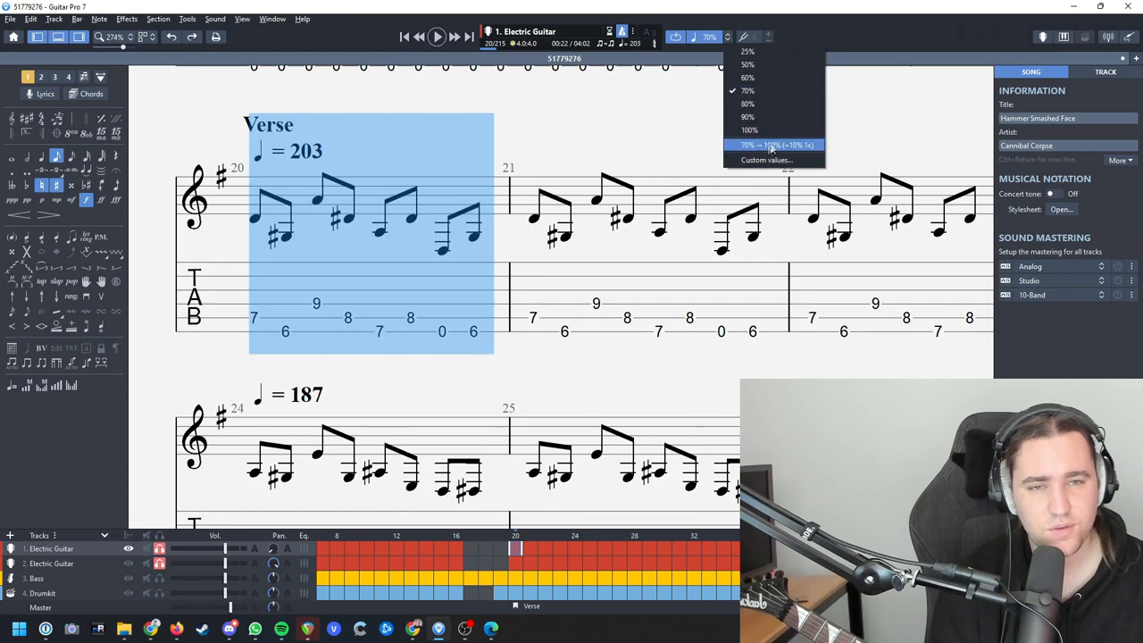
pyautogui.moveTo(775, 50)
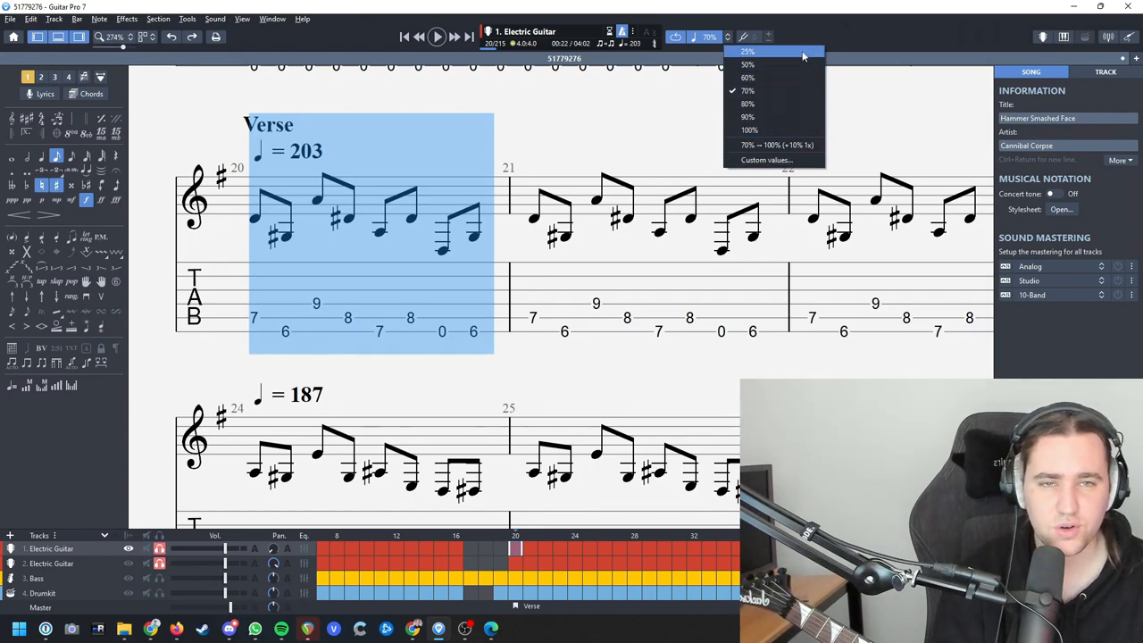
pyautogui.click(746, 89)
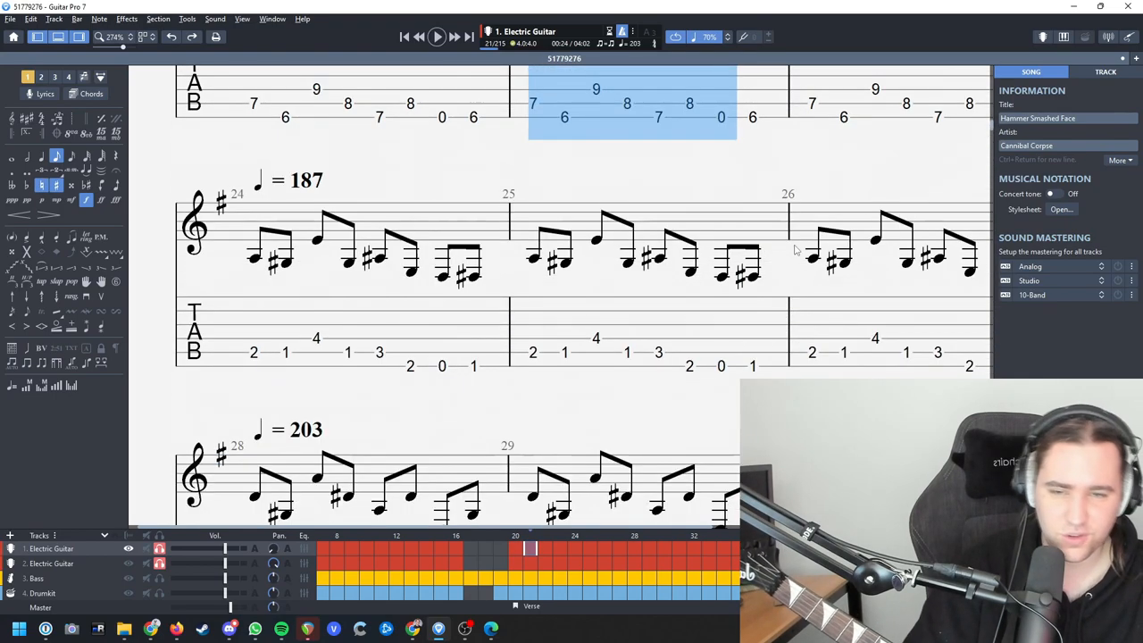
# - Select bar 24 where the tempo drops to 187, then scroll on through the score
pyautogui.click(435, 35)
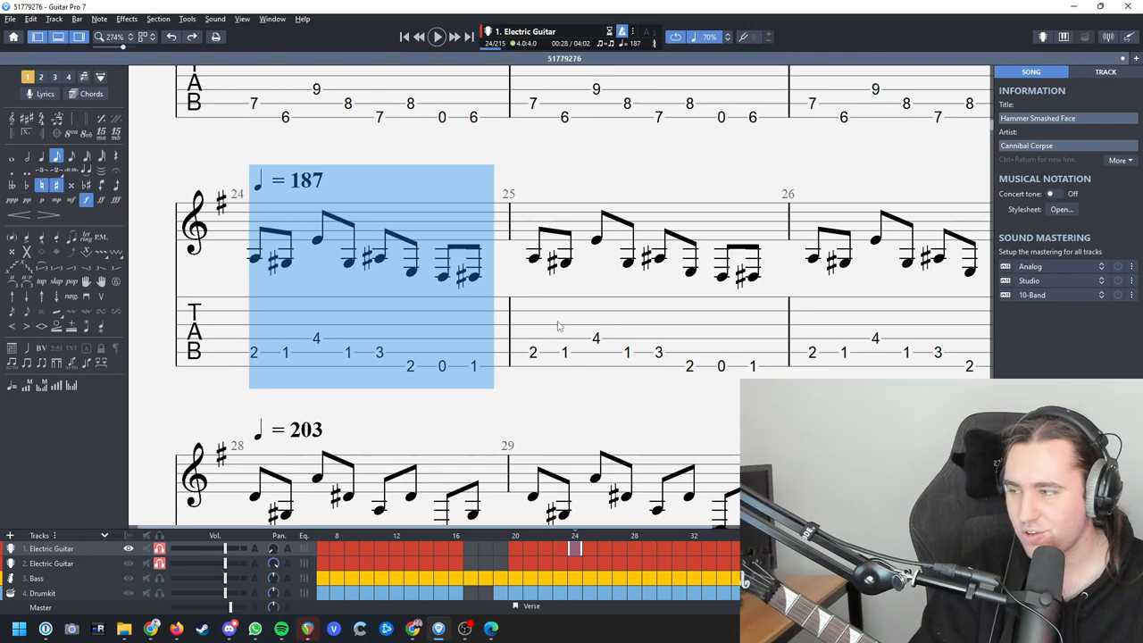
pyautogui.scroll(-3)
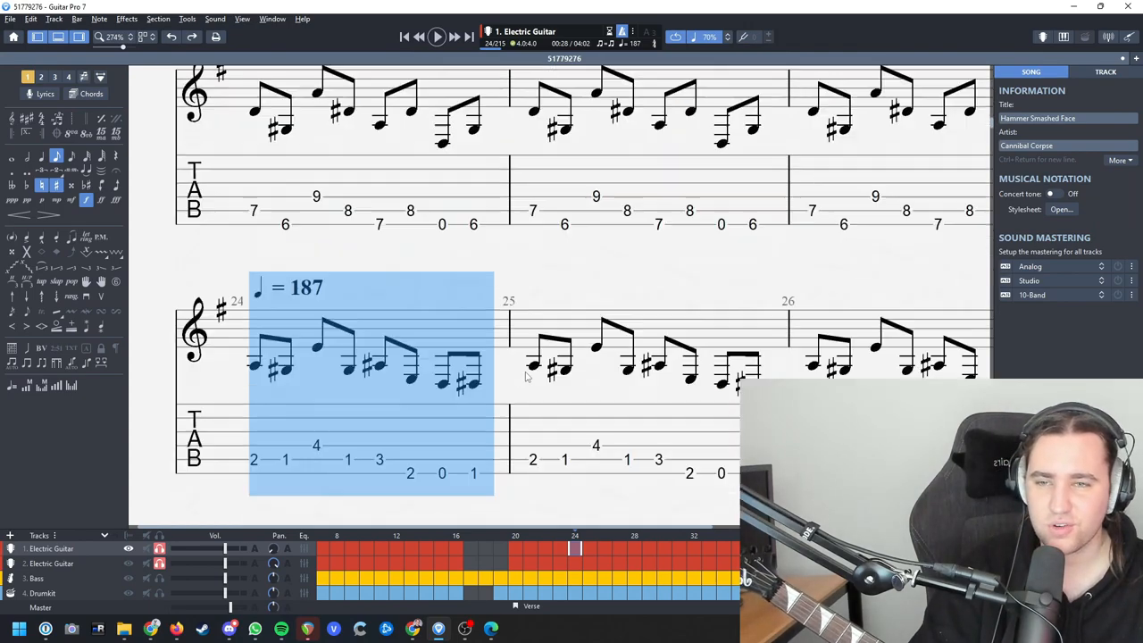
pyautogui.scroll(-3)
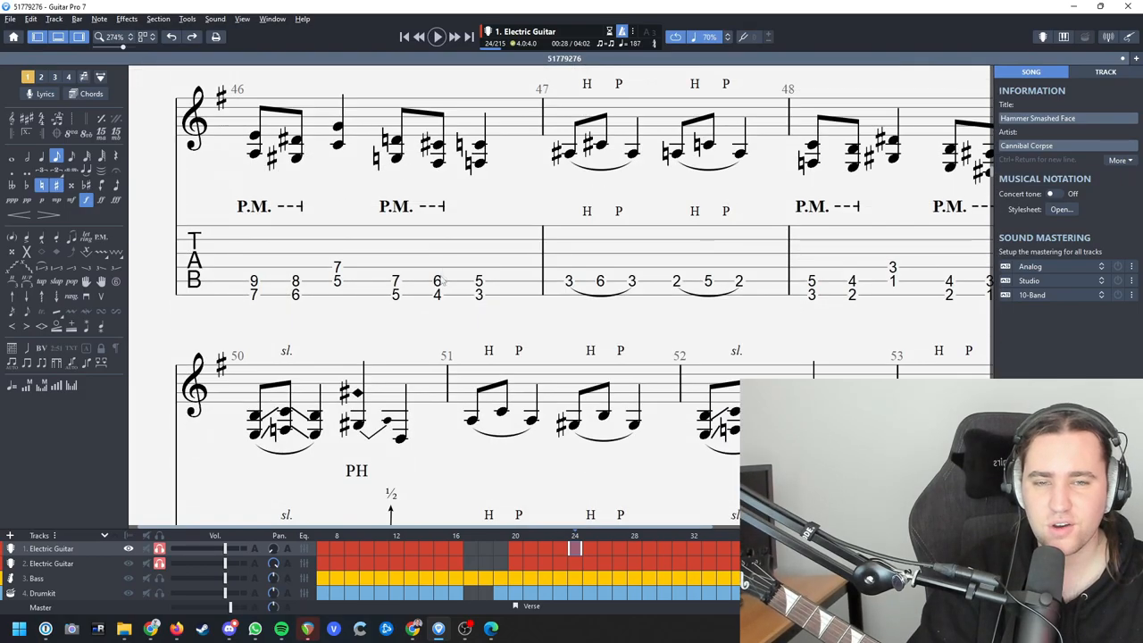
pyautogui.scroll(-3)
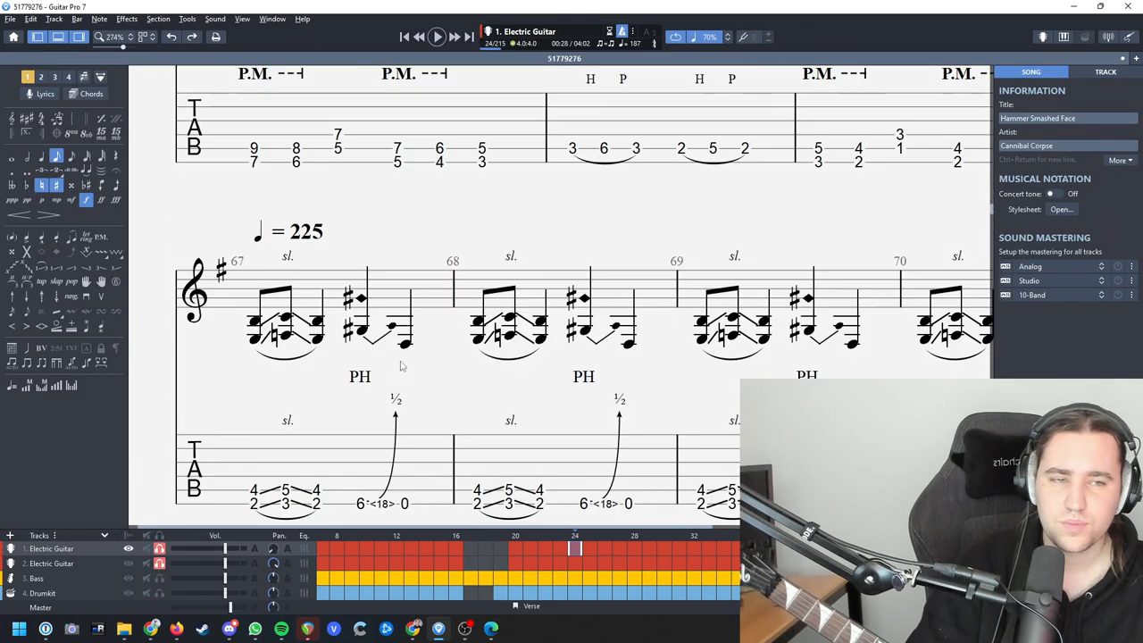